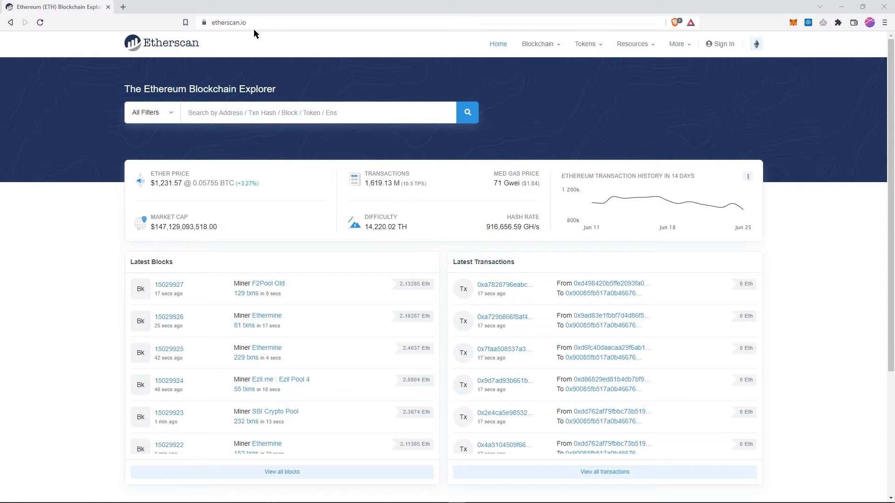
Step: Open the More menu to show Etherscan's developer, DeFi, explore and tools pages
click(676, 43)
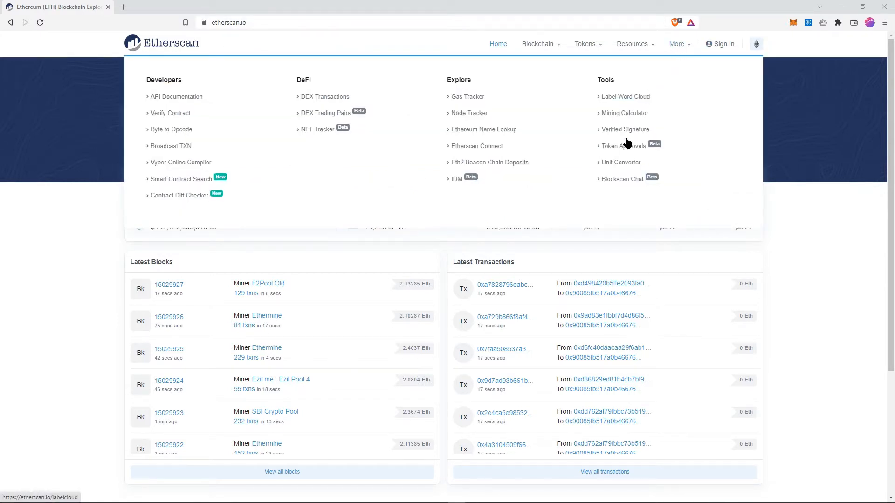
mouse_move(647, 150)
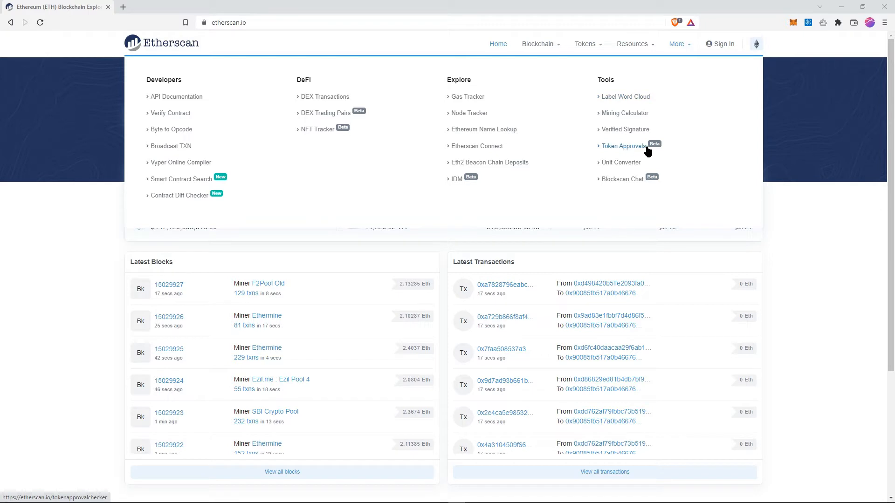
mouse_move(622, 151)
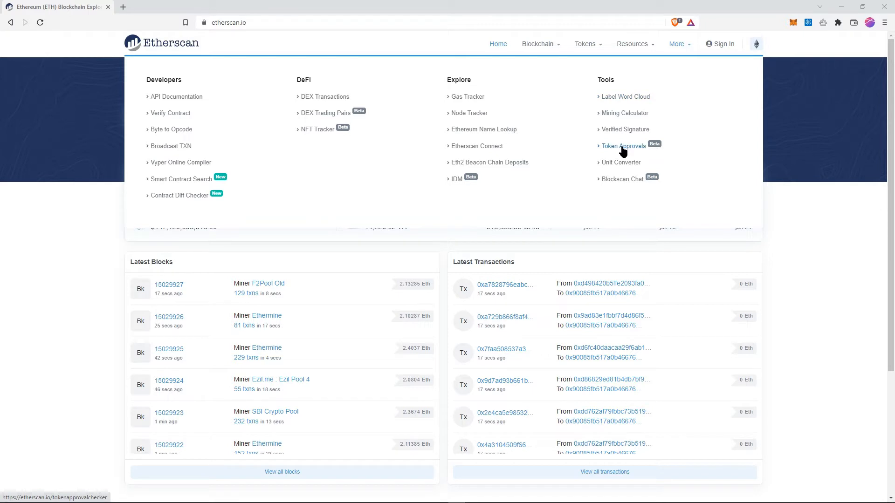
Step: Go to Token Approvals and enter the wallet address in the 'Search by Address or ENS' box
click(623, 146)
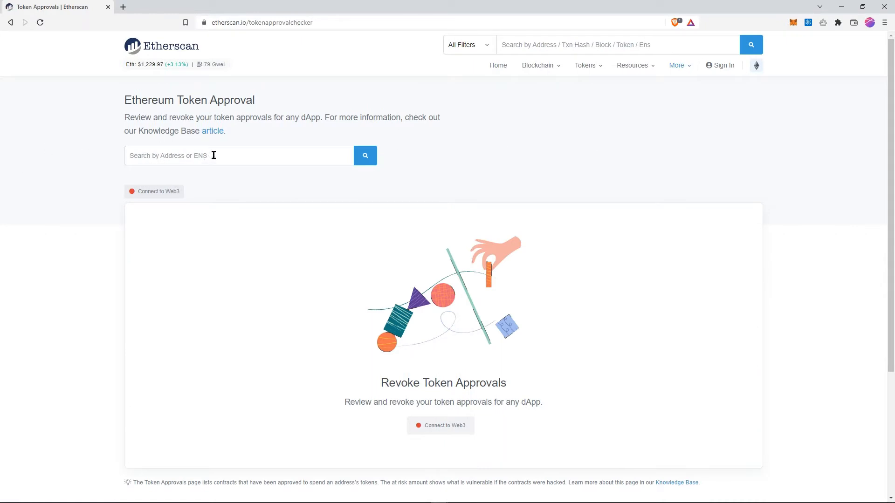
mouse_move(224, 154)
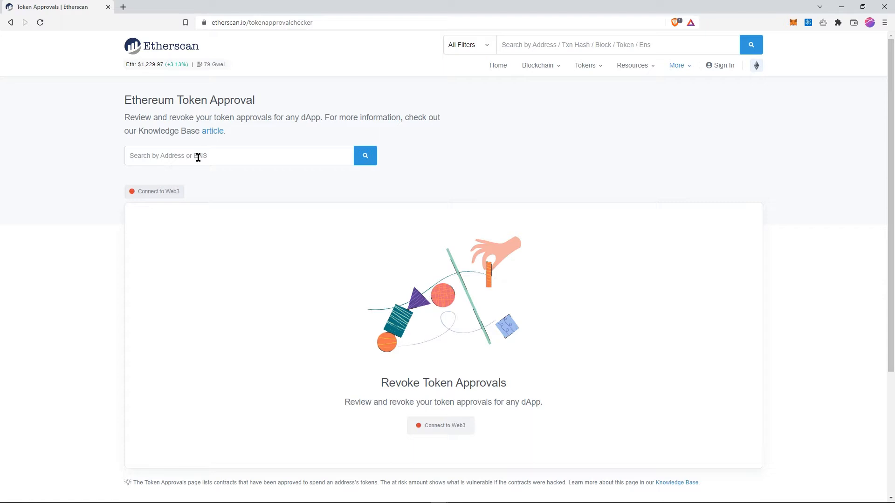
click(231, 156)
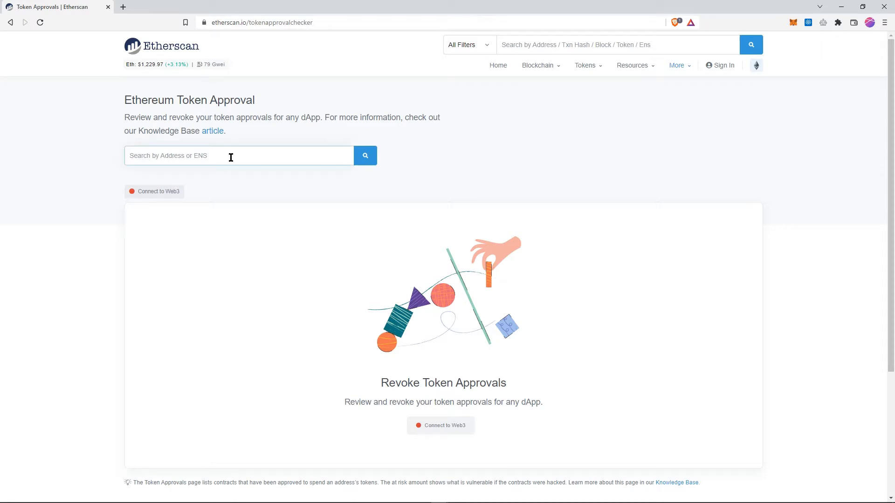
click(365, 155)
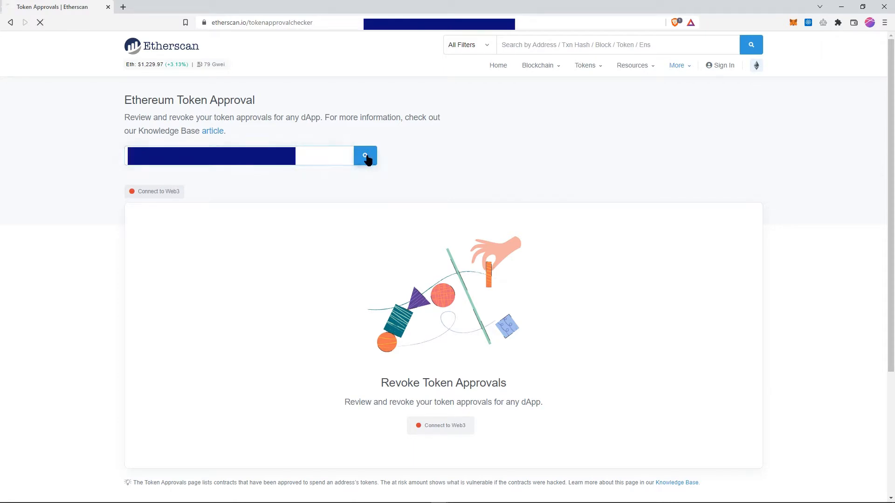
Step: Search the address and compare ERC-20 and ERC-721 approvals, ending on the Animations NFT approval
click(365, 155)
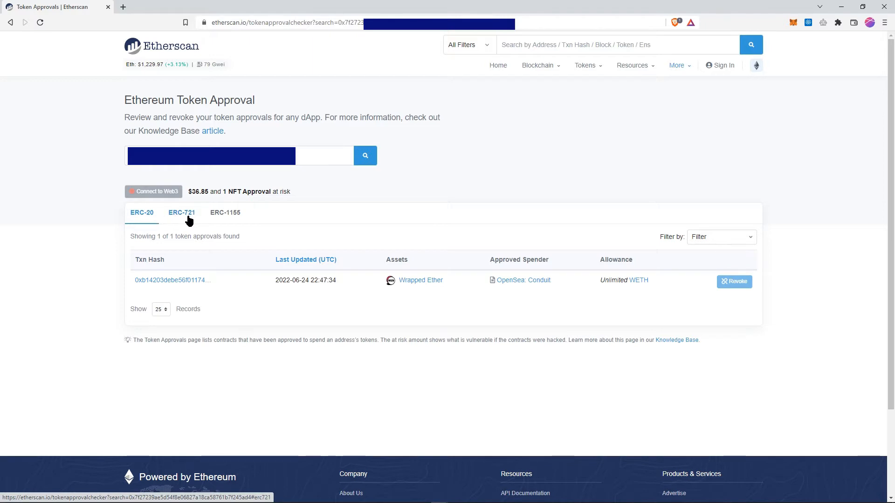
mouse_move(237, 220)
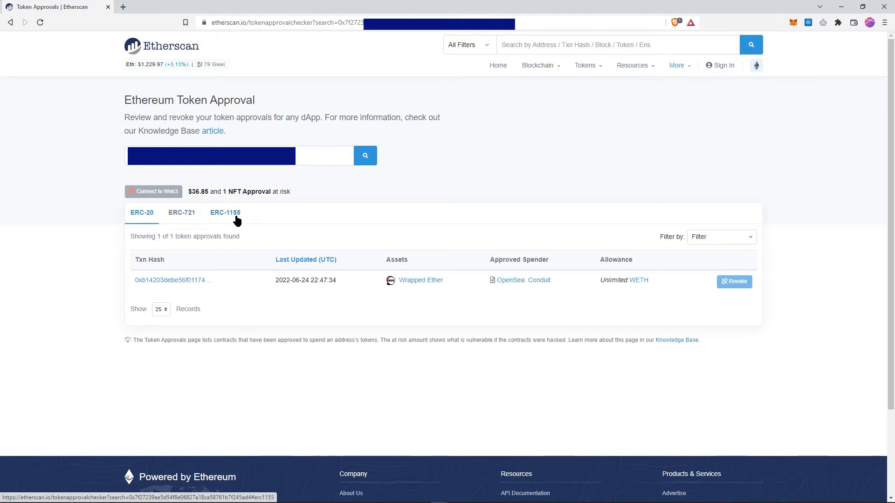
click(181, 213)
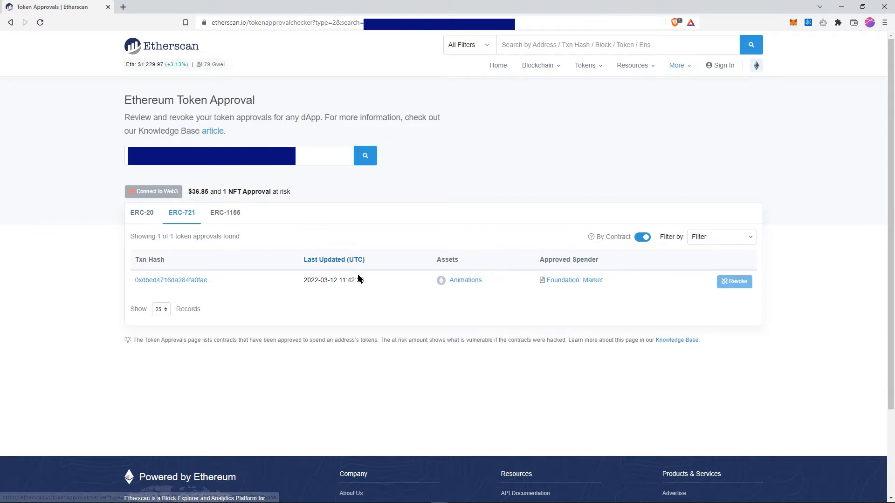
click(142, 212)
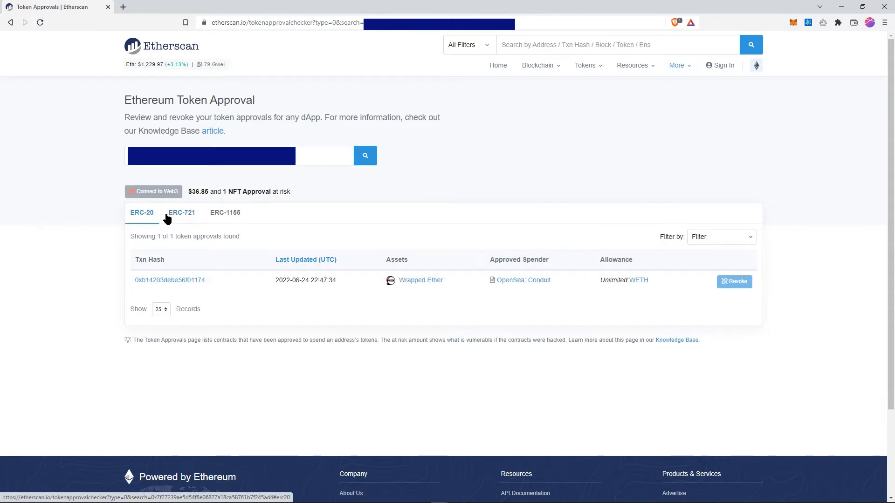
click(181, 212)
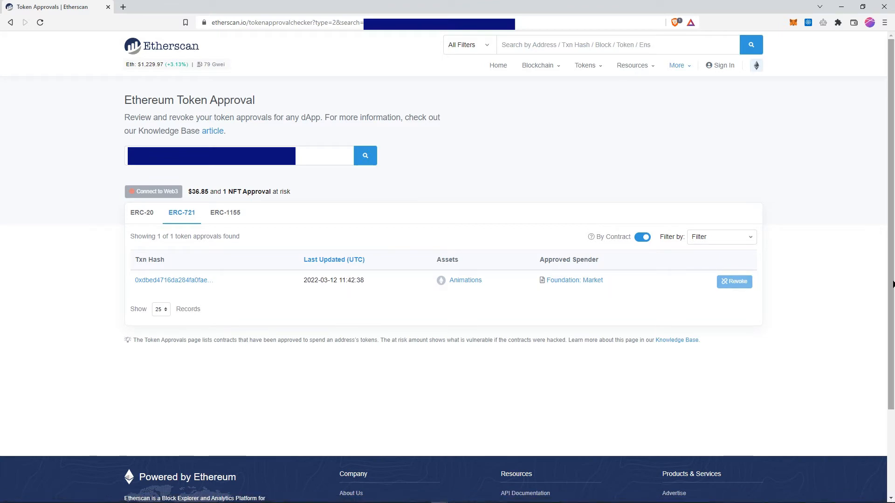
mouse_move(196, 221)
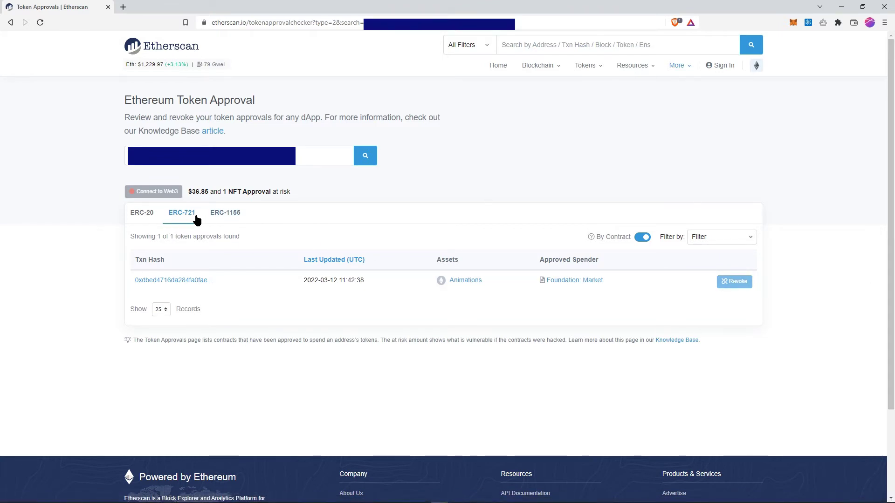
mouse_move(574, 280)
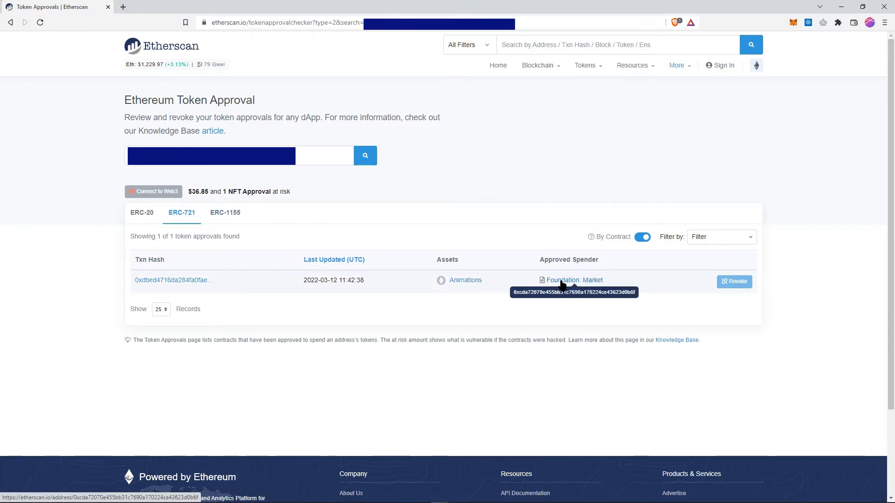
mouse_move(550, 277)
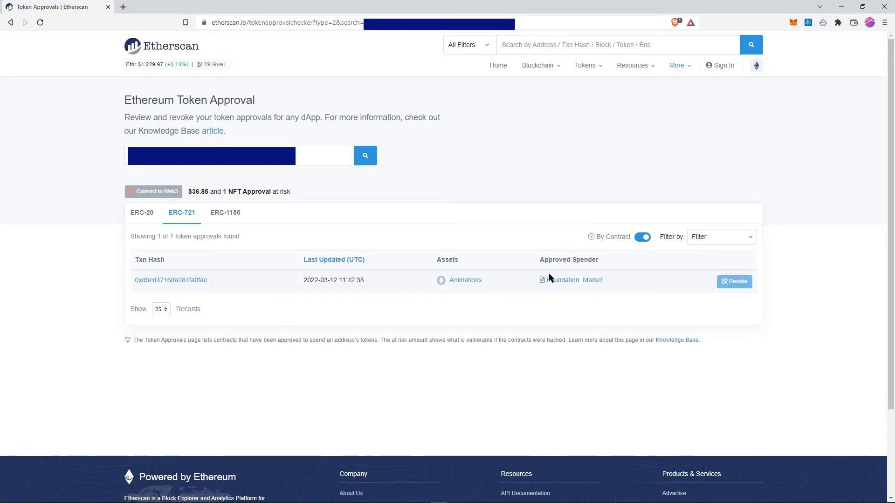
mouse_move(575, 280)
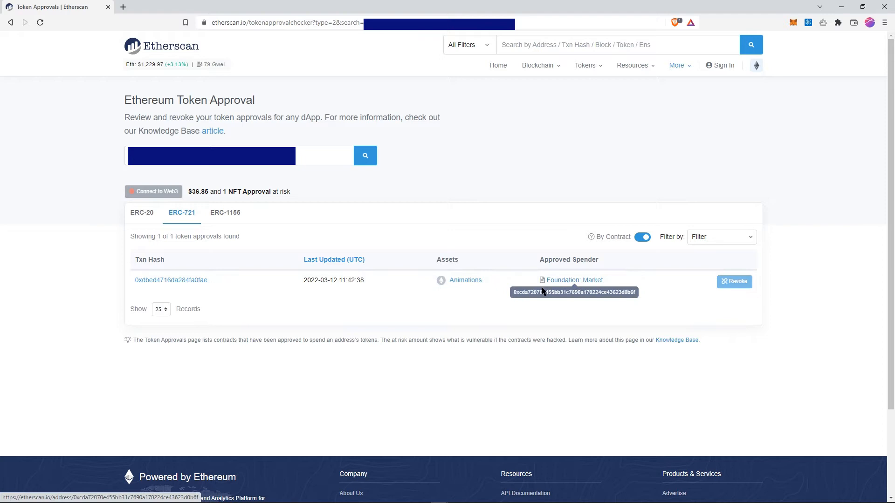
Step: Return to the ERC-20 Wrapped Ether approval and choose 'Connect to Web3' for MetaMask or WalletConnect
click(142, 212)
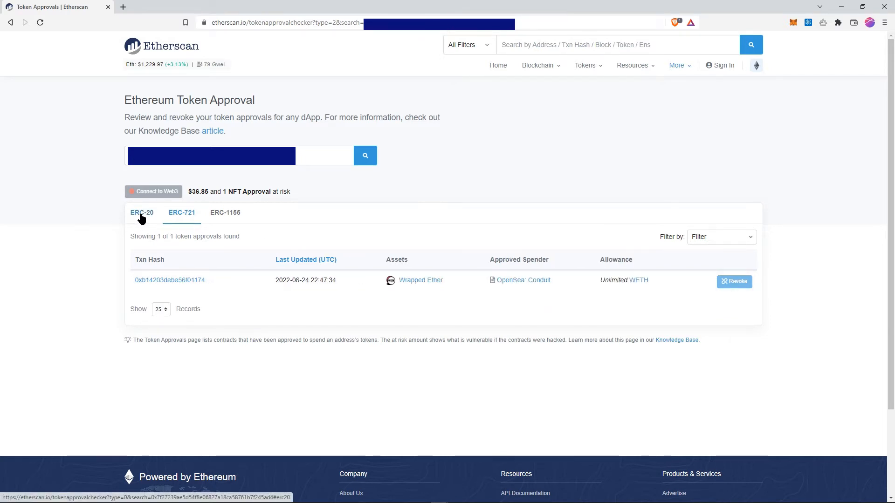
click(142, 213)
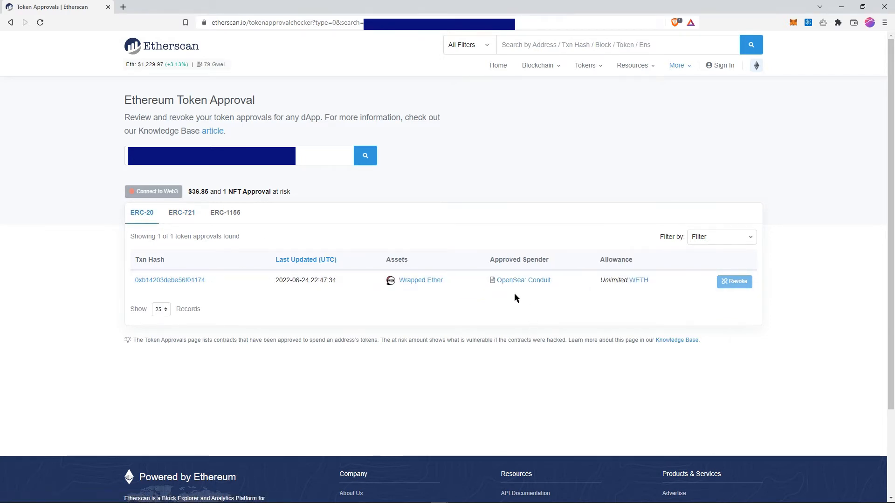
mouse_move(523, 280)
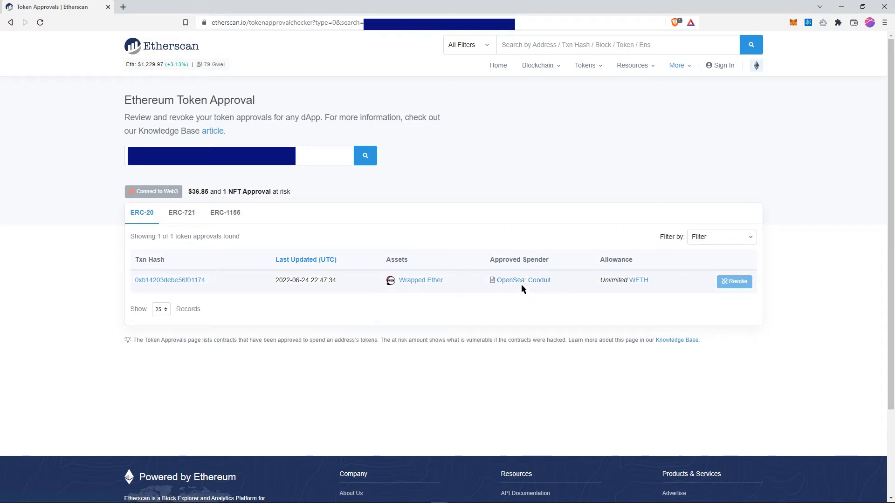
mouse_move(502, 276)
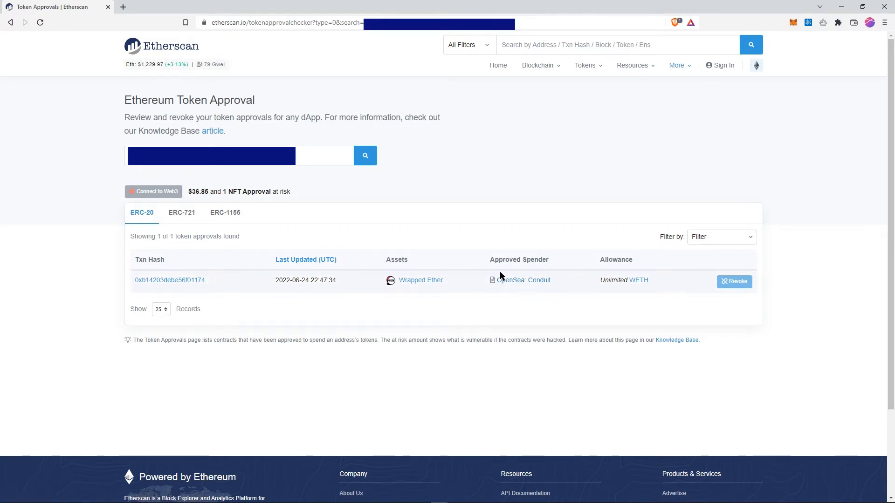
mouse_move(529, 272)
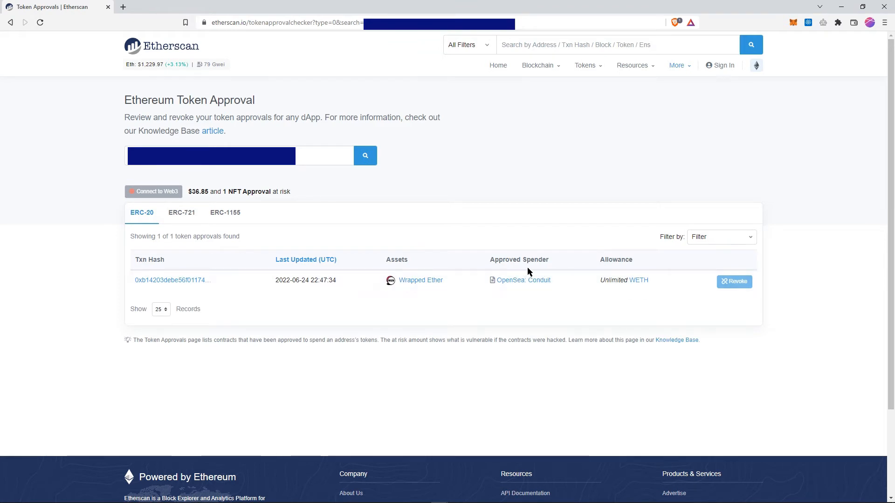
mouse_move(519, 275)
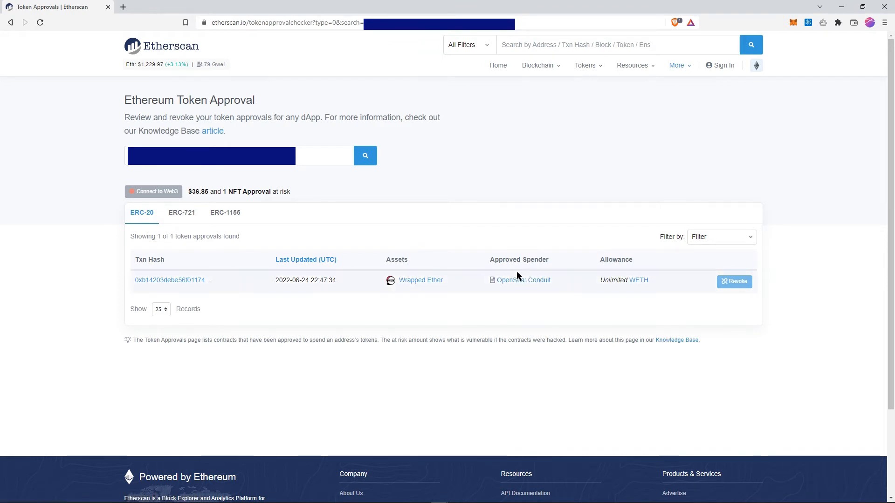
mouse_move(521, 277)
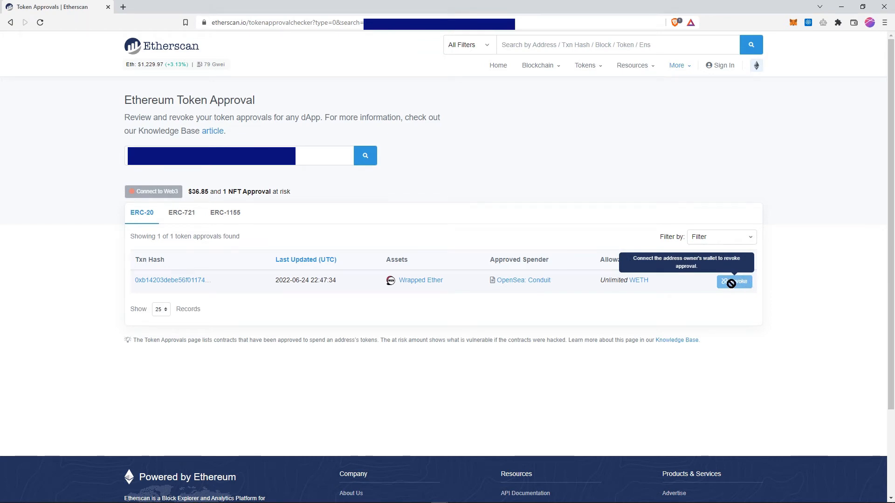
mouse_move(157, 196)
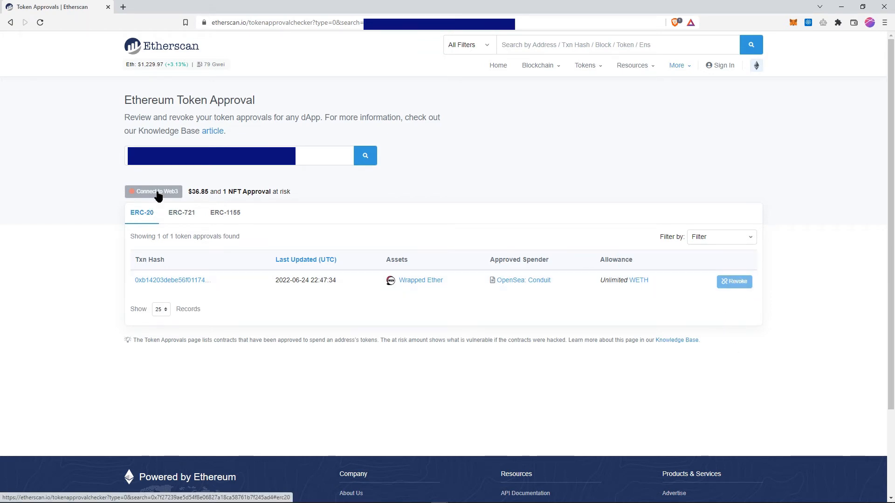
click(154, 192)
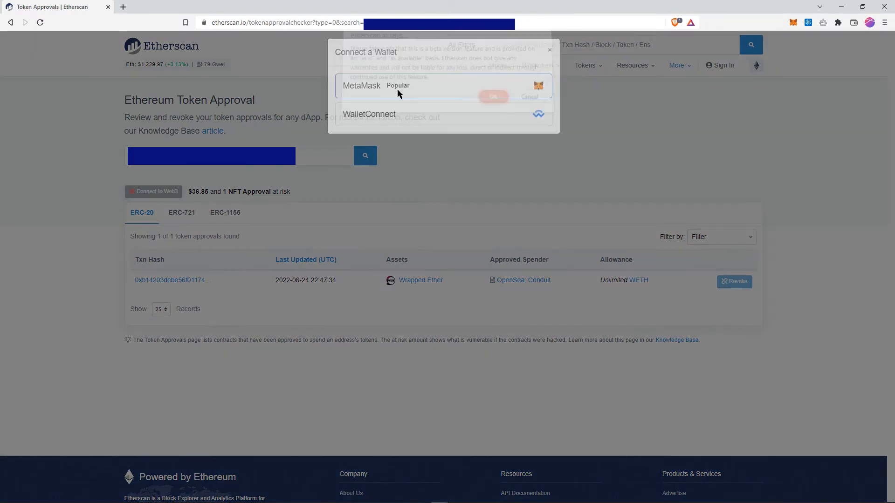
Step: Revoke the Wrapped Ether approval to OpenSea: Conduit from its row
click(380, 86)
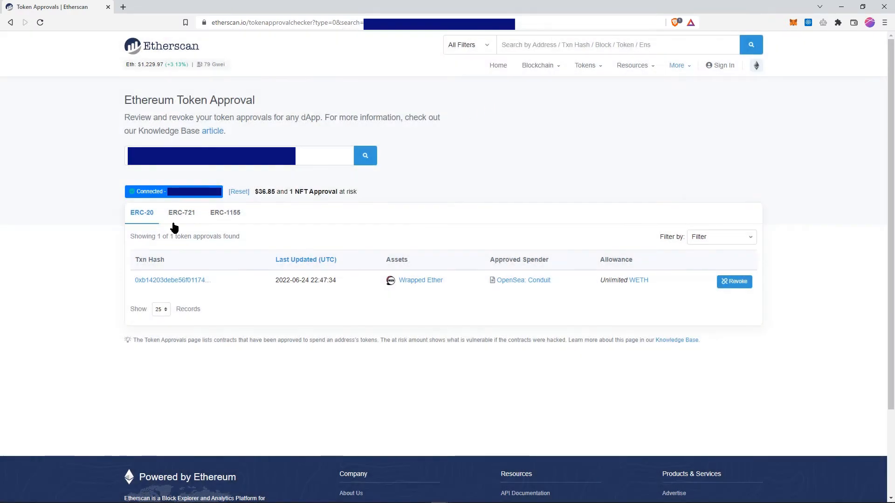
mouse_move(758, 318)
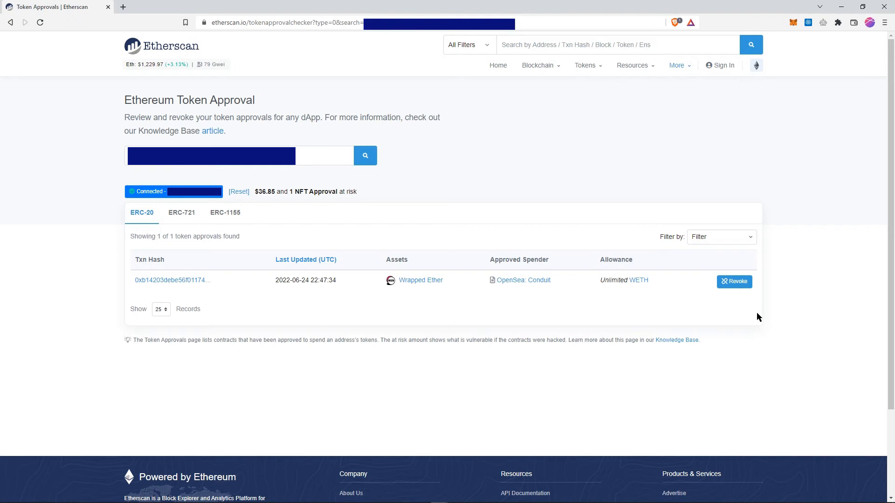
mouse_move(728, 261)
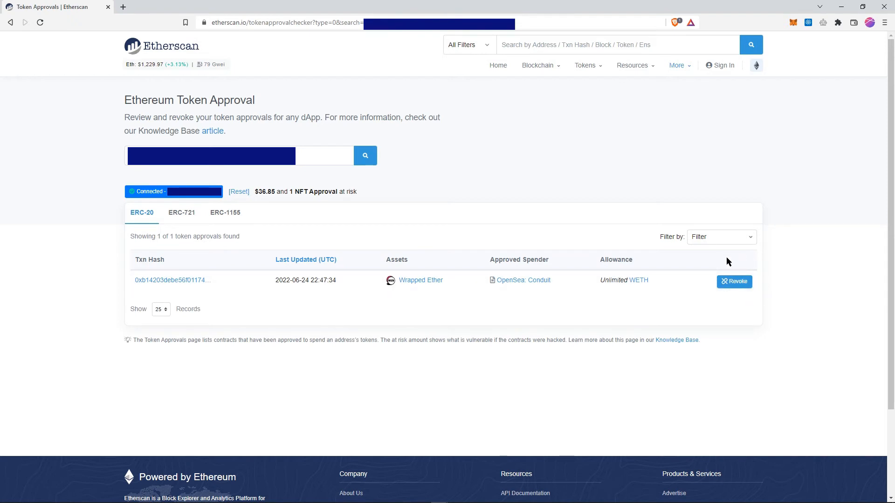
mouse_move(734, 282)
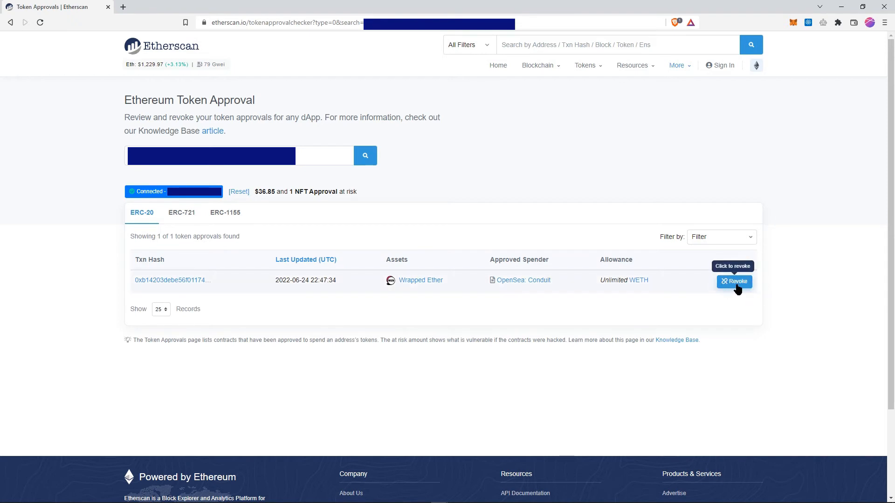
mouse_move(608, 288)
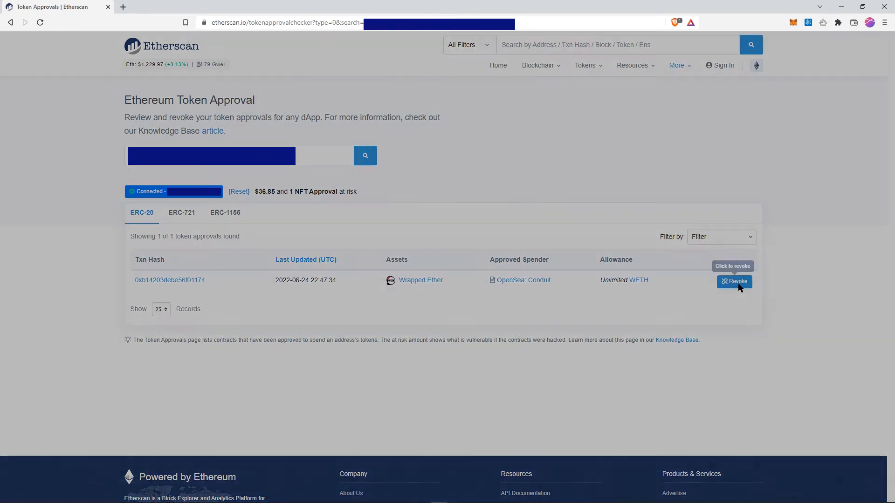
Step: Press Revoke in the Revoke Approval dialog, then close it with ×
click(734, 281)
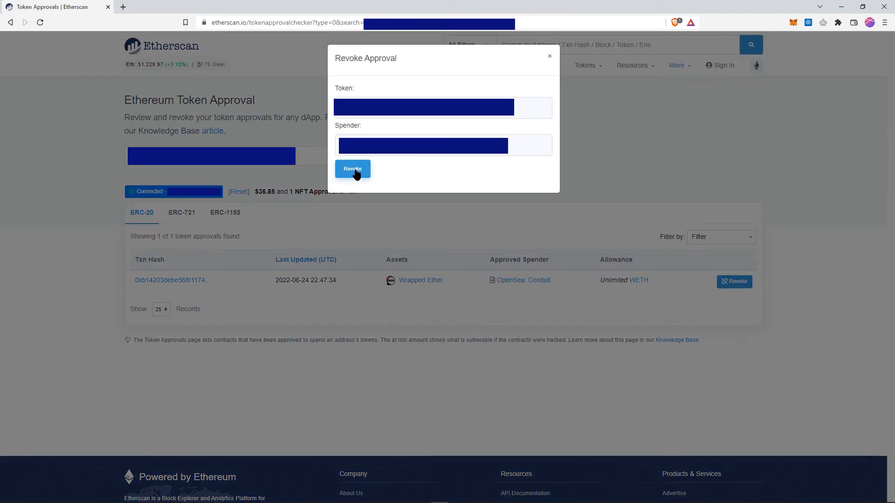
mouse_move(678, 56)
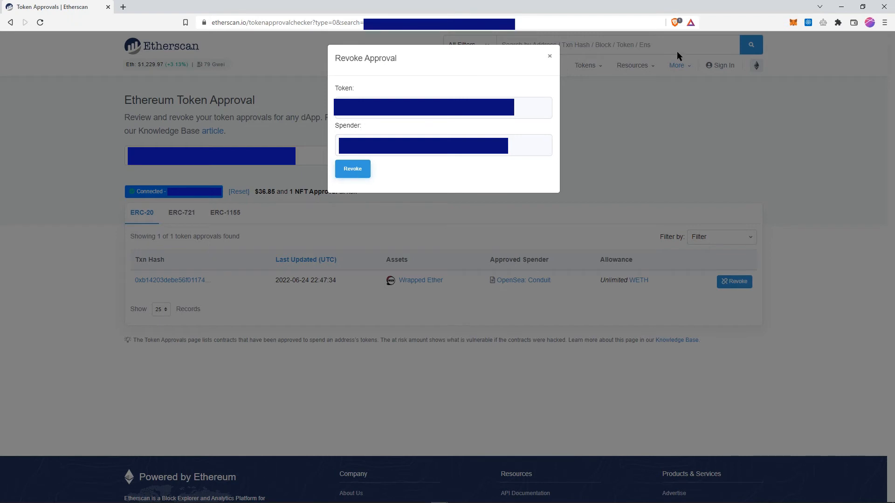
mouse_move(792, 220)
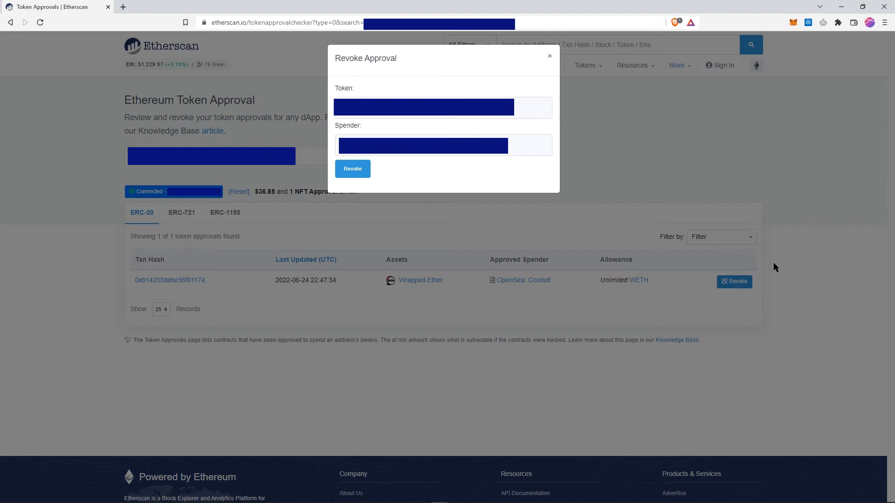
mouse_move(778, 216)
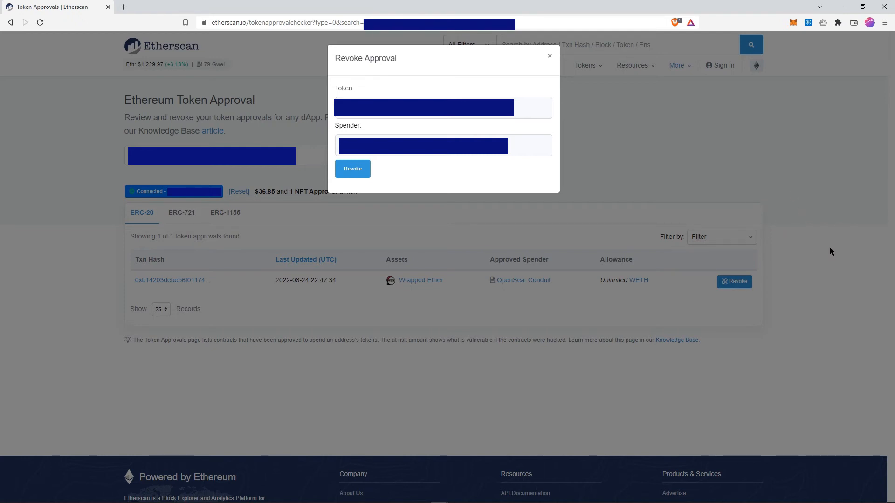
mouse_move(364, 125)
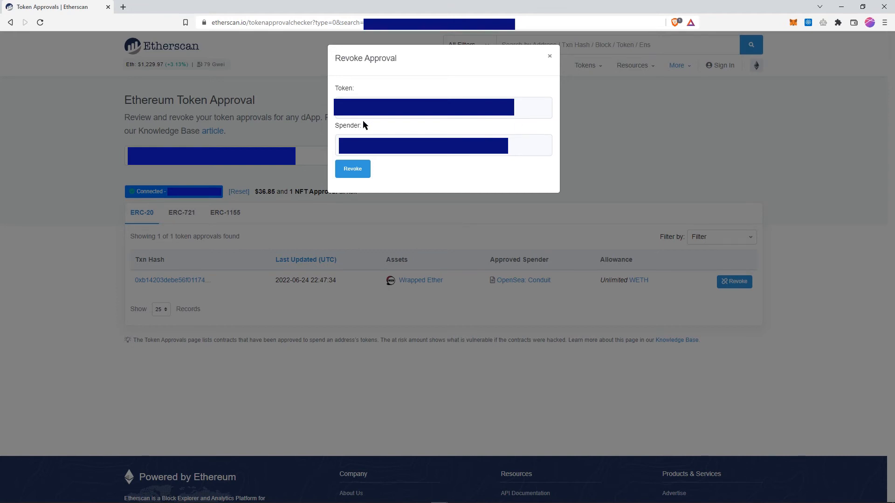
mouse_move(343, 83)
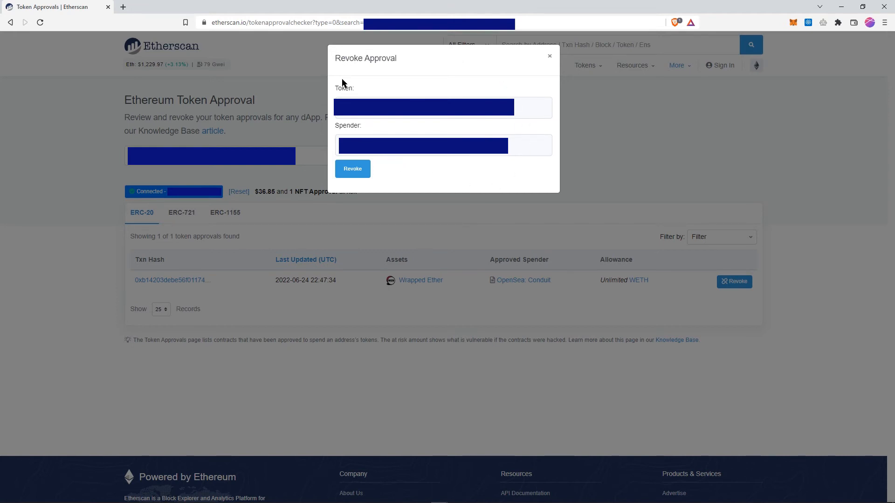
mouse_move(345, 69)
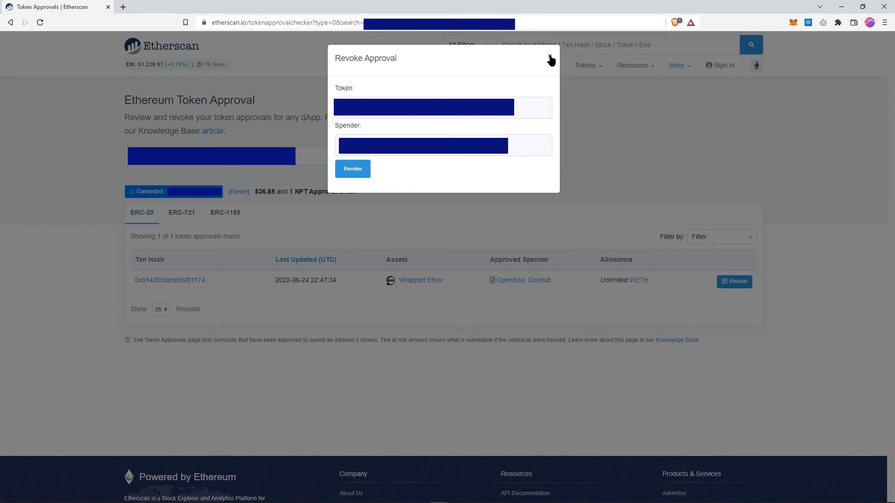
click(549, 60)
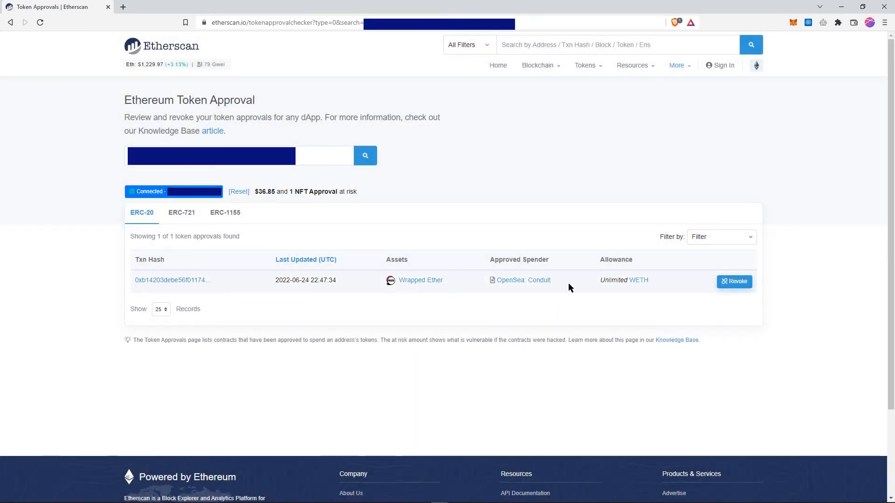
mouse_move(661, 305)
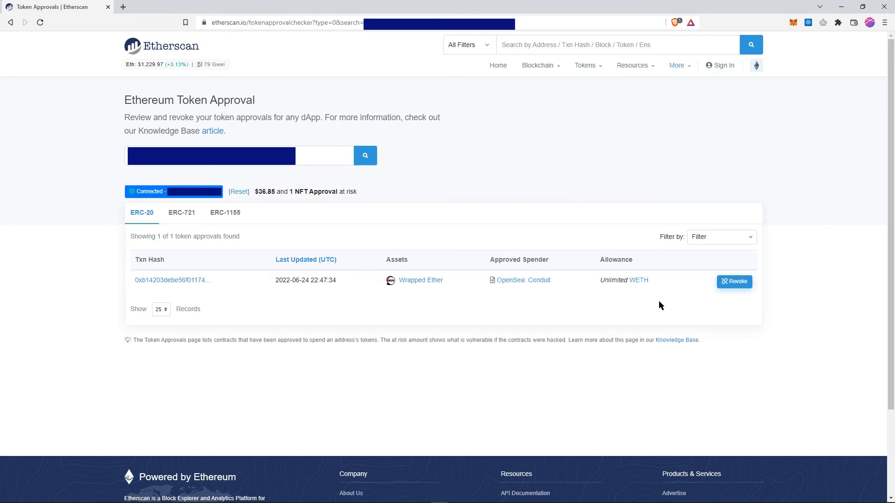
mouse_move(504, 313)
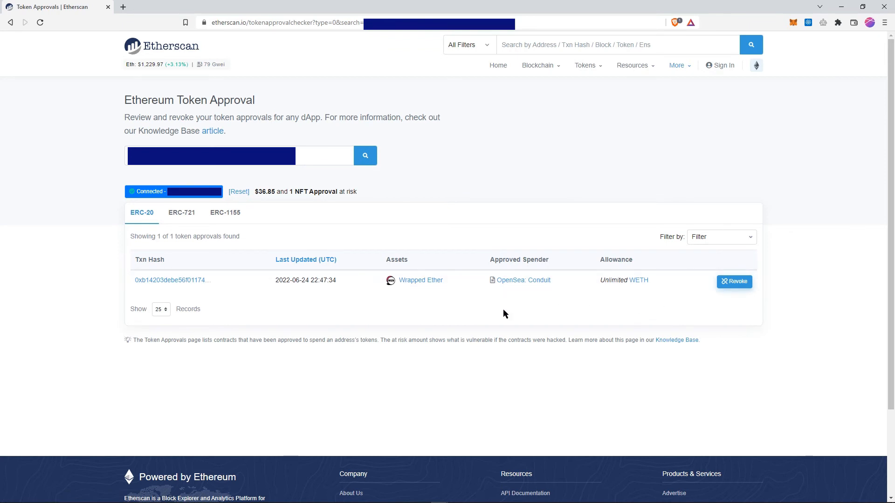
mouse_move(430, 350)
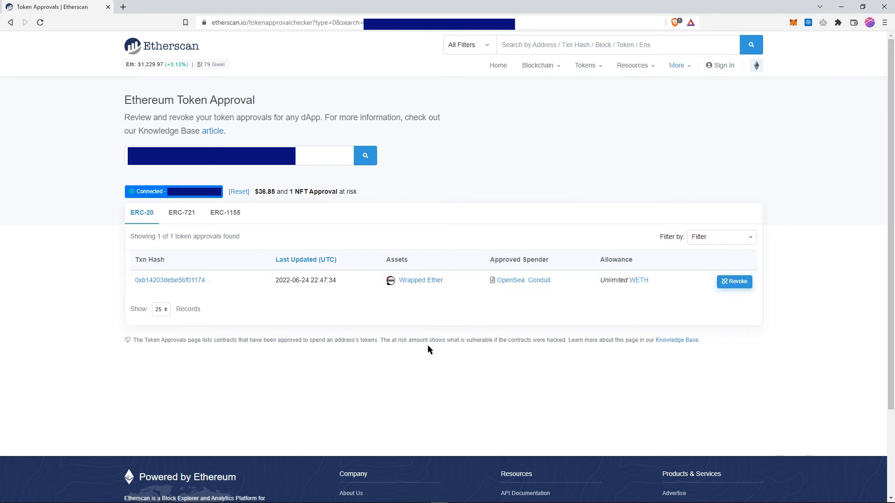
mouse_move(560, 335)
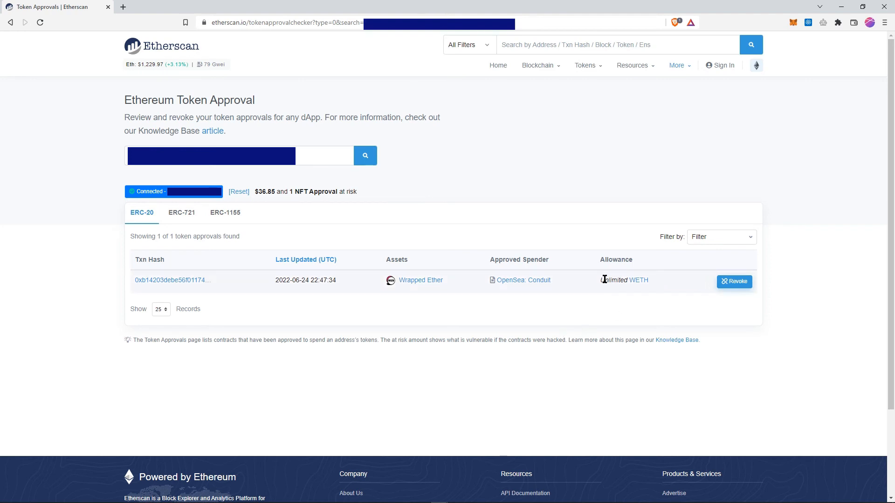
mouse_move(602, 338)
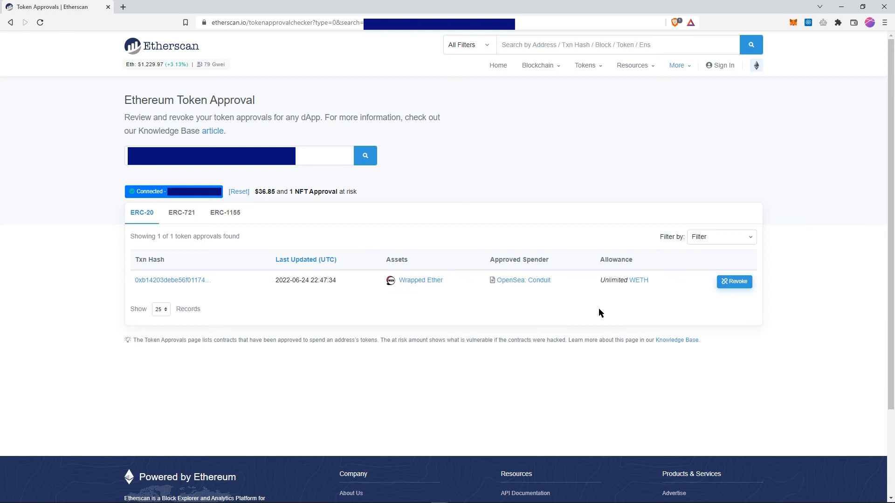
mouse_move(500, 328)
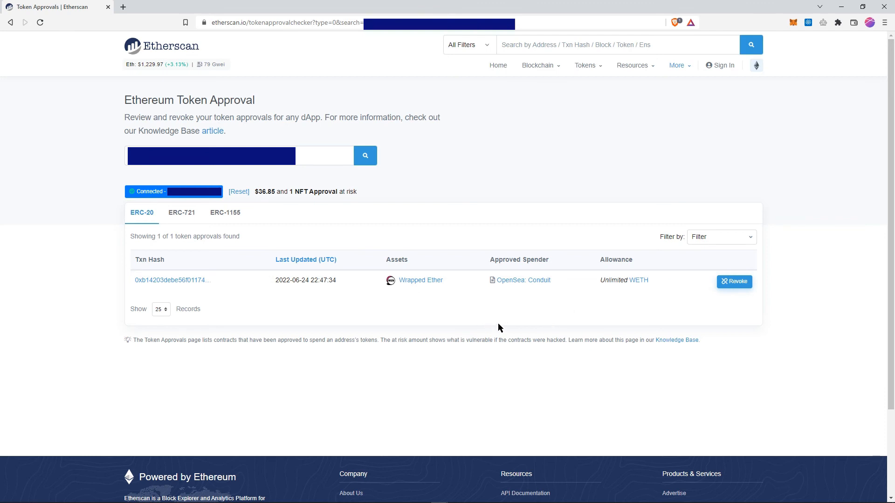
mouse_move(507, 303)
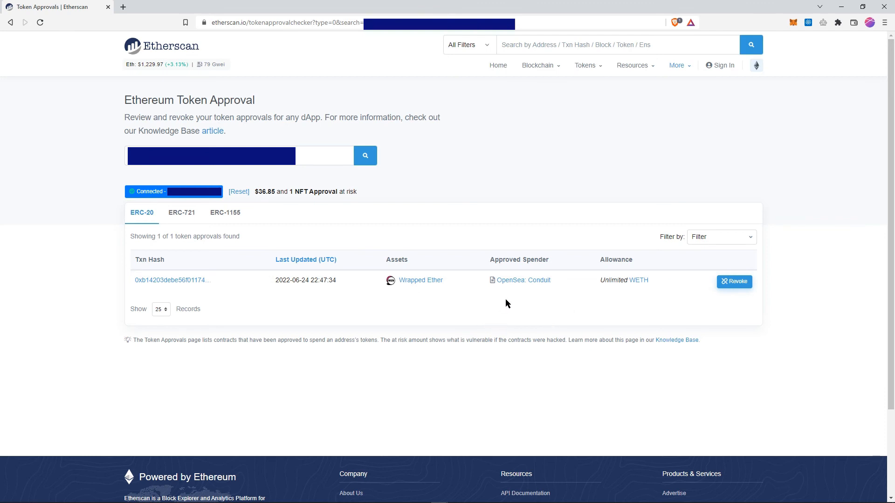
mouse_move(633, 303)
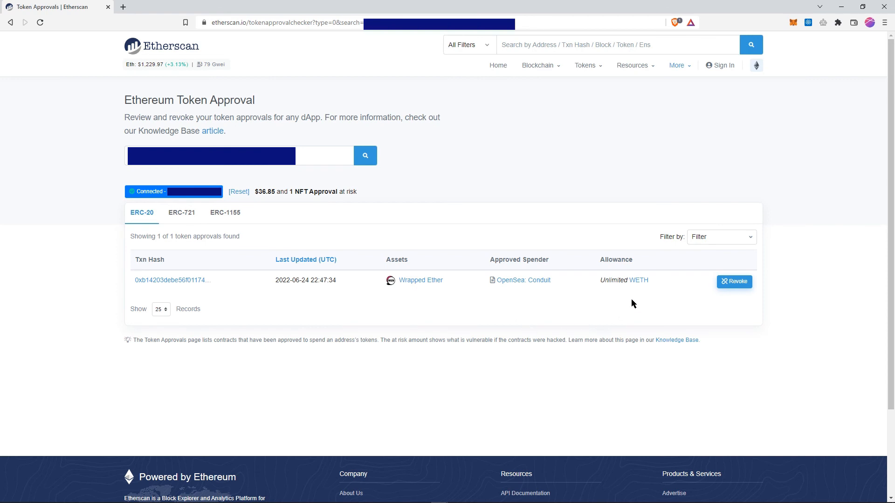
mouse_move(480, 322)
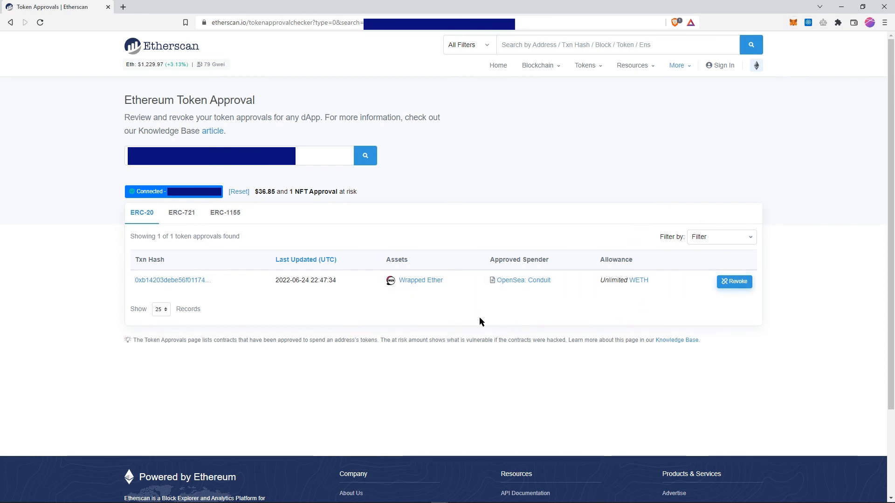
mouse_move(490, 322)
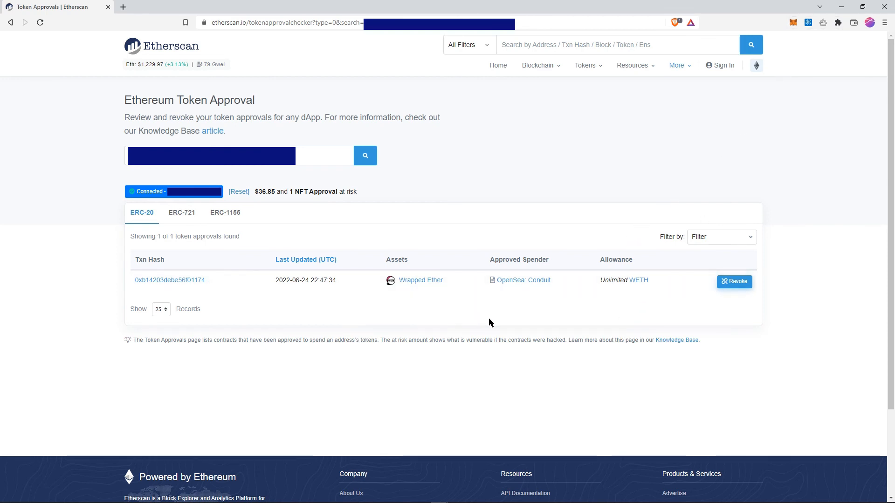
mouse_move(544, 476)
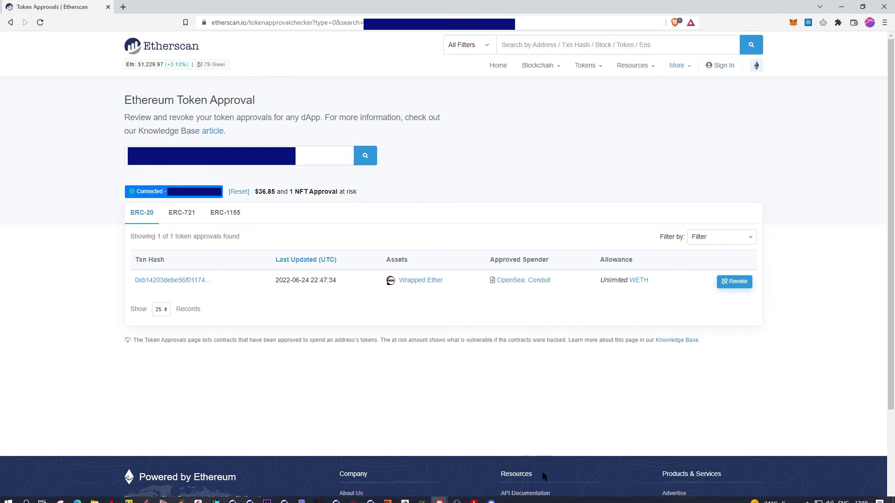
mouse_move(550, 430)
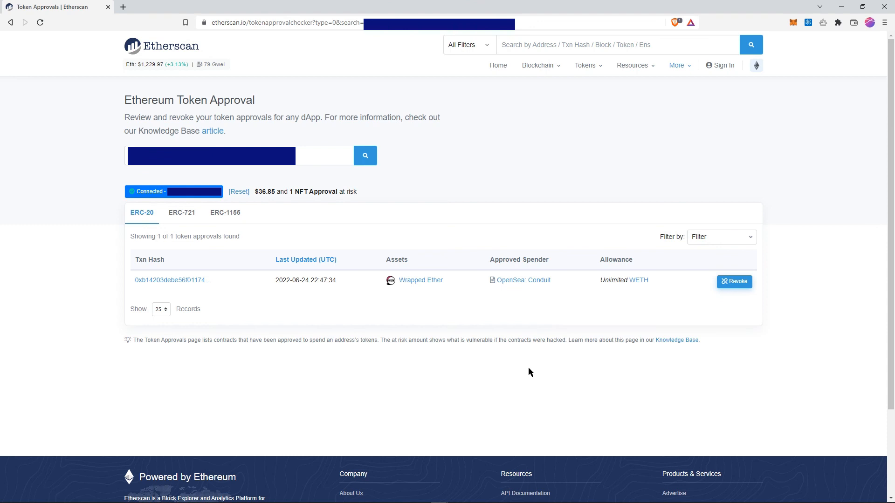
mouse_move(598, 369)
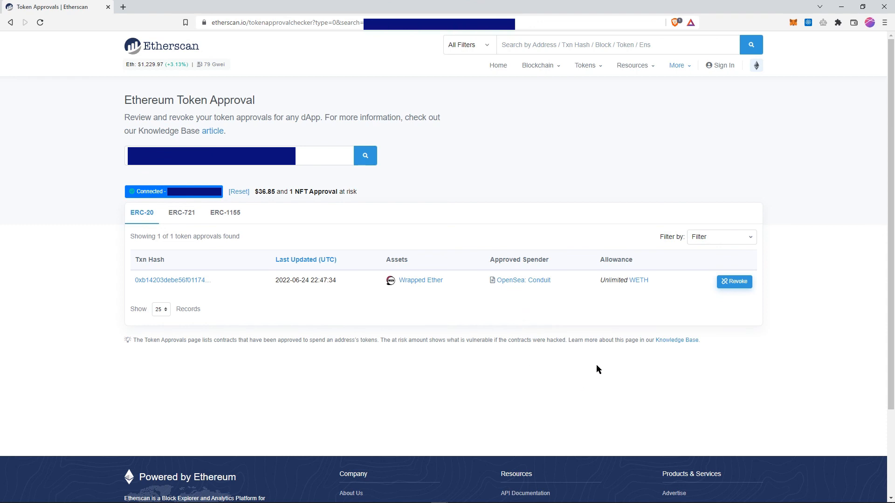